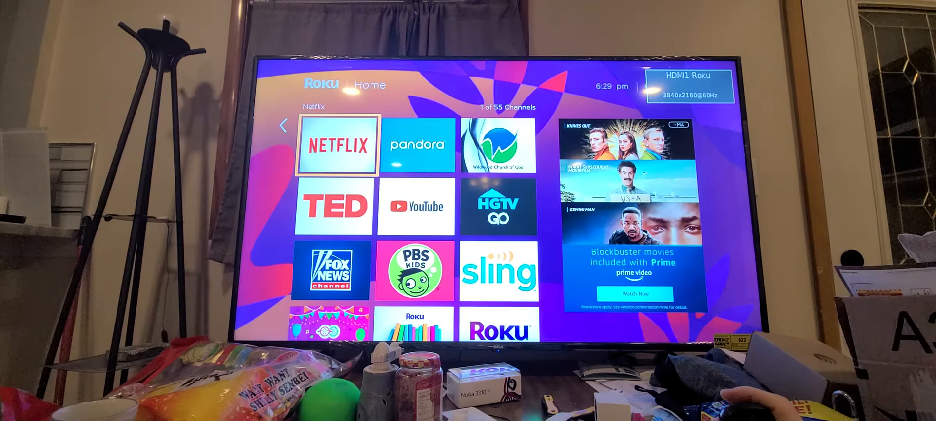
scroll(down, 3)
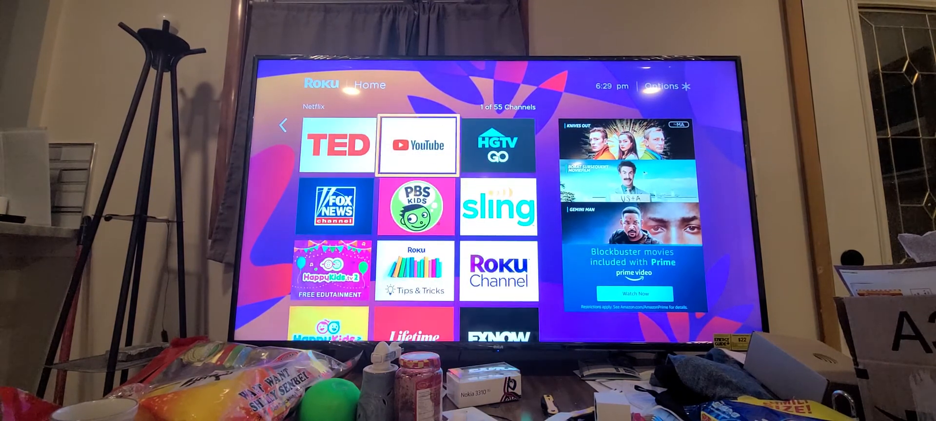